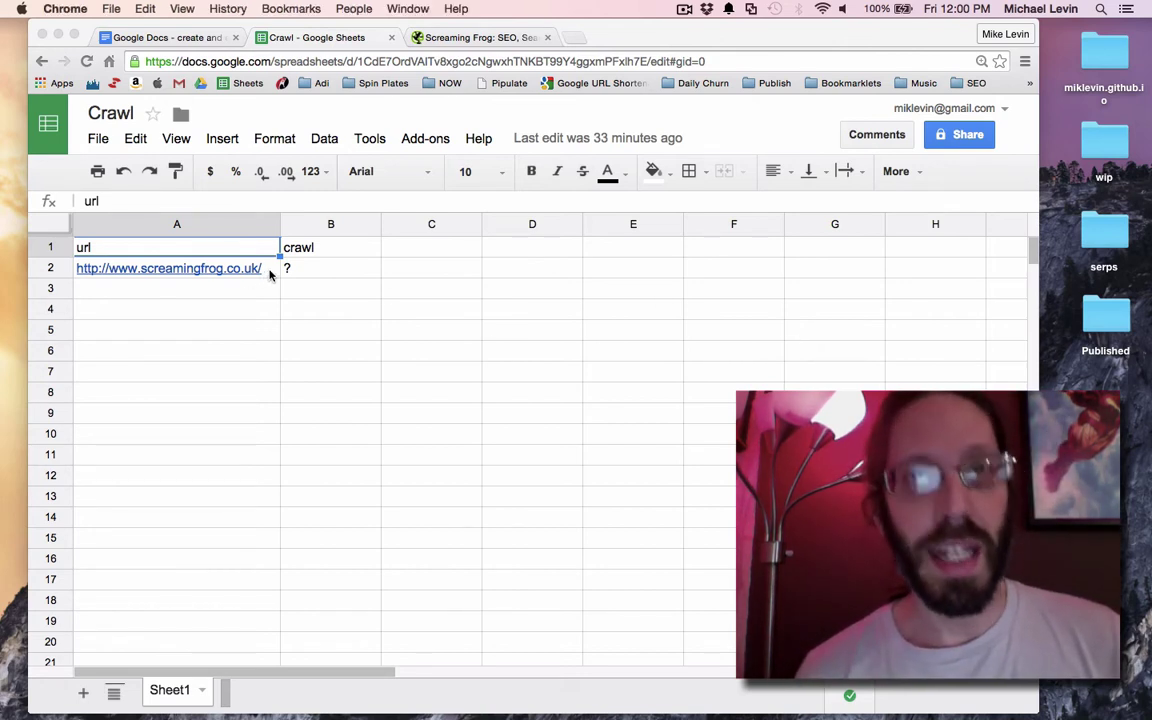
Inspect the URL and crawl cells in the Crawl sheet, then switch to functions.py in Vim
click(168, 268)
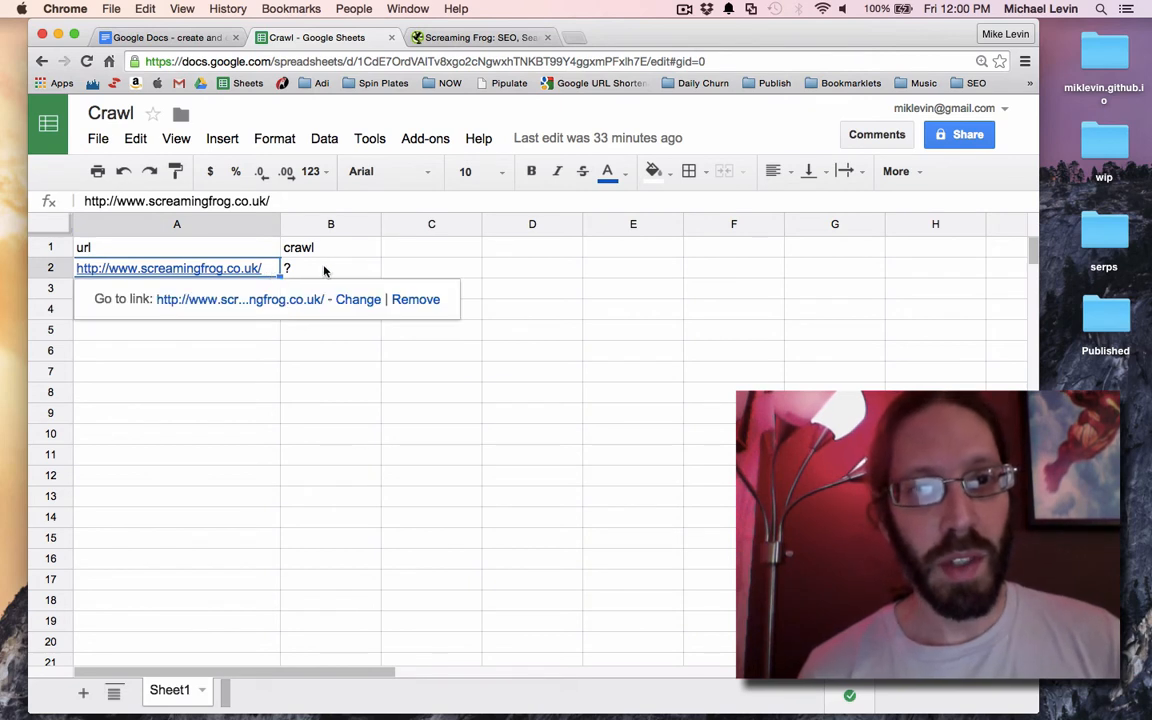
click(330, 268)
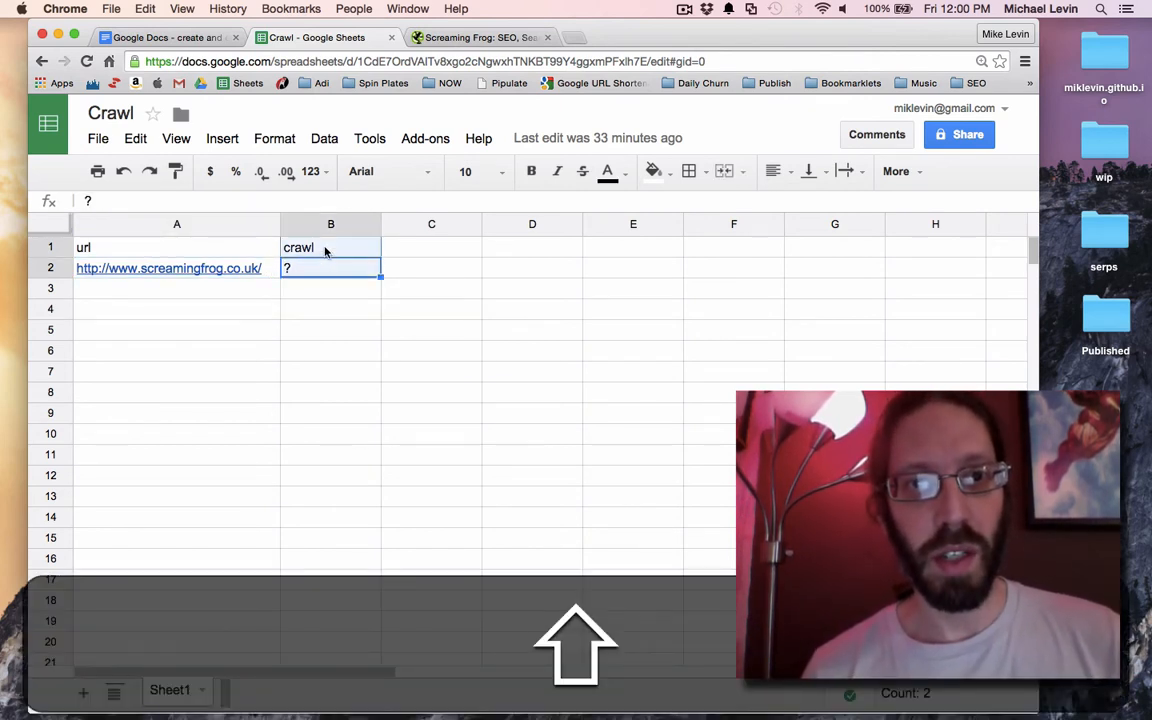
click(324, 248)
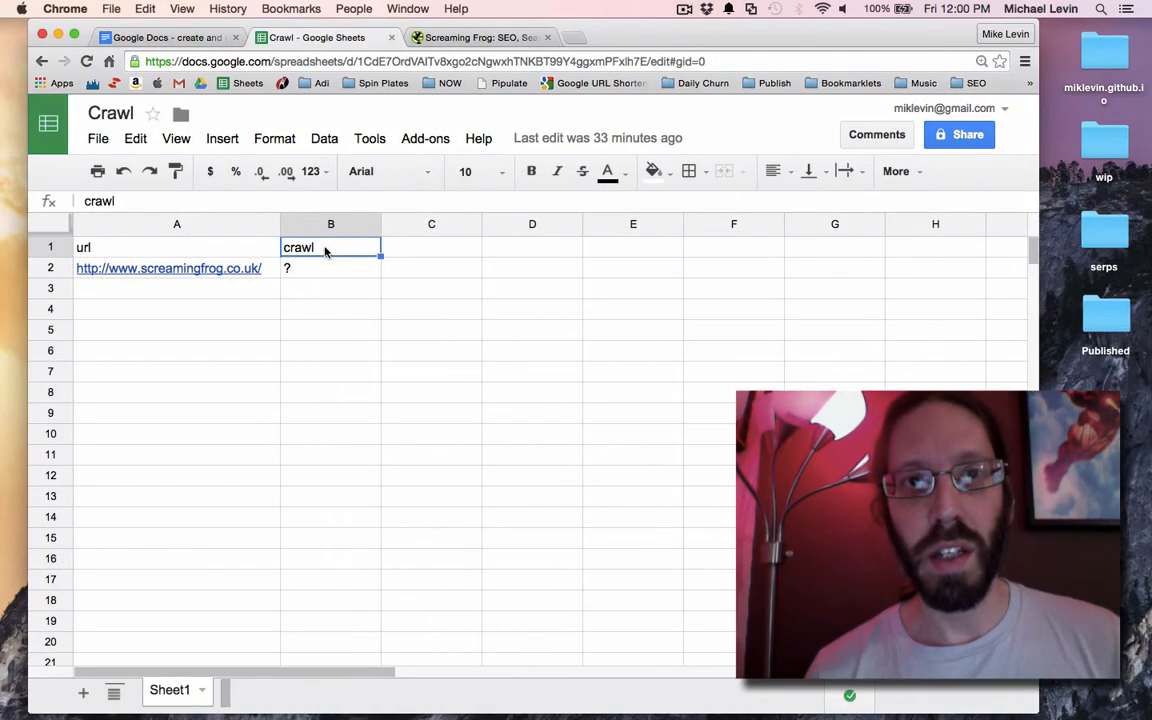
key(F3)
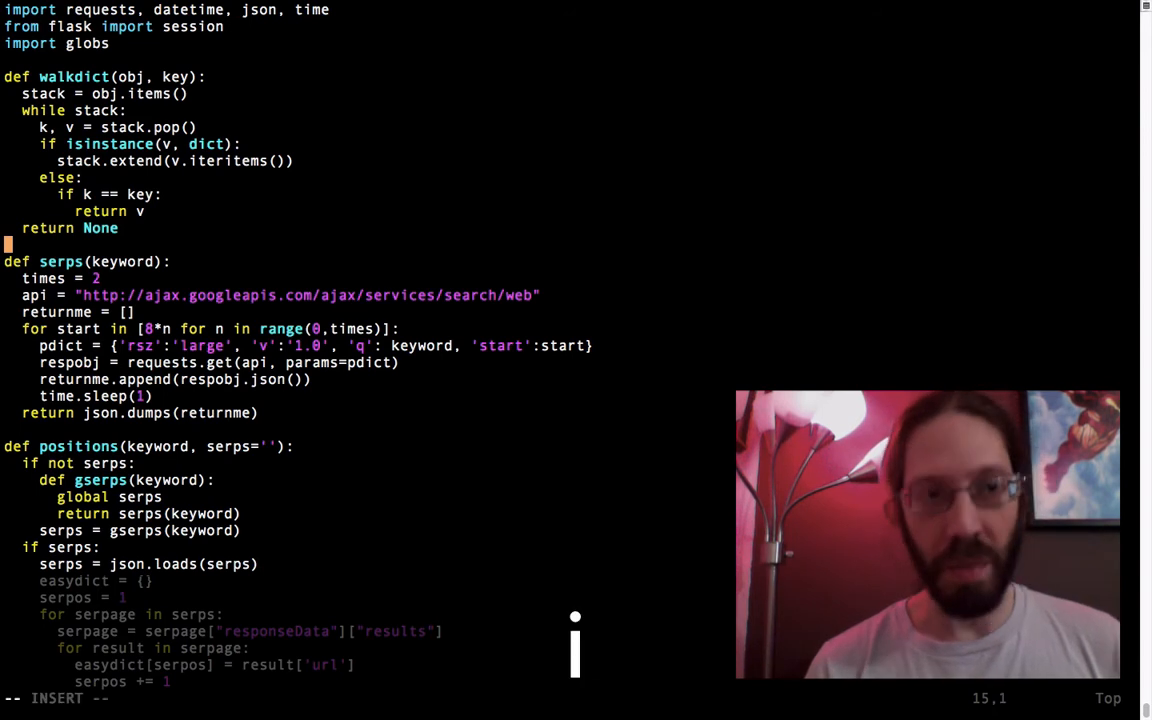
Add a def crawl(): stub after walkdict with the string "Hello" as its body
key(Return)
text(def crawl)
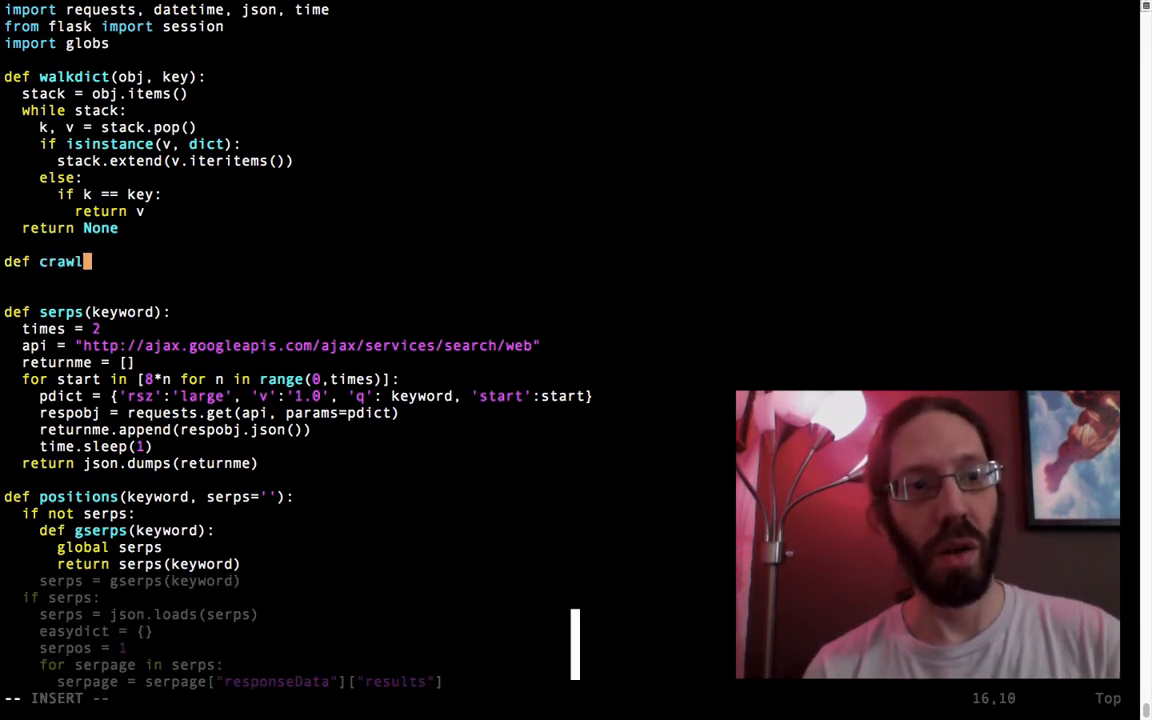
text(():)
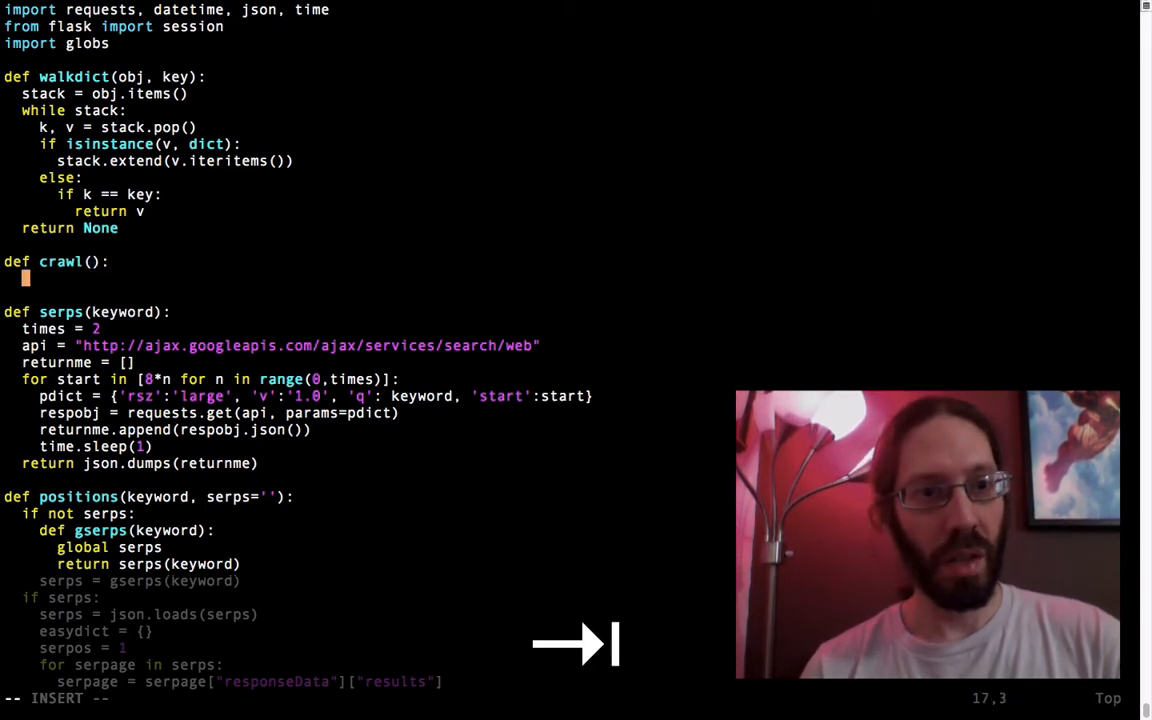
text("Hell)
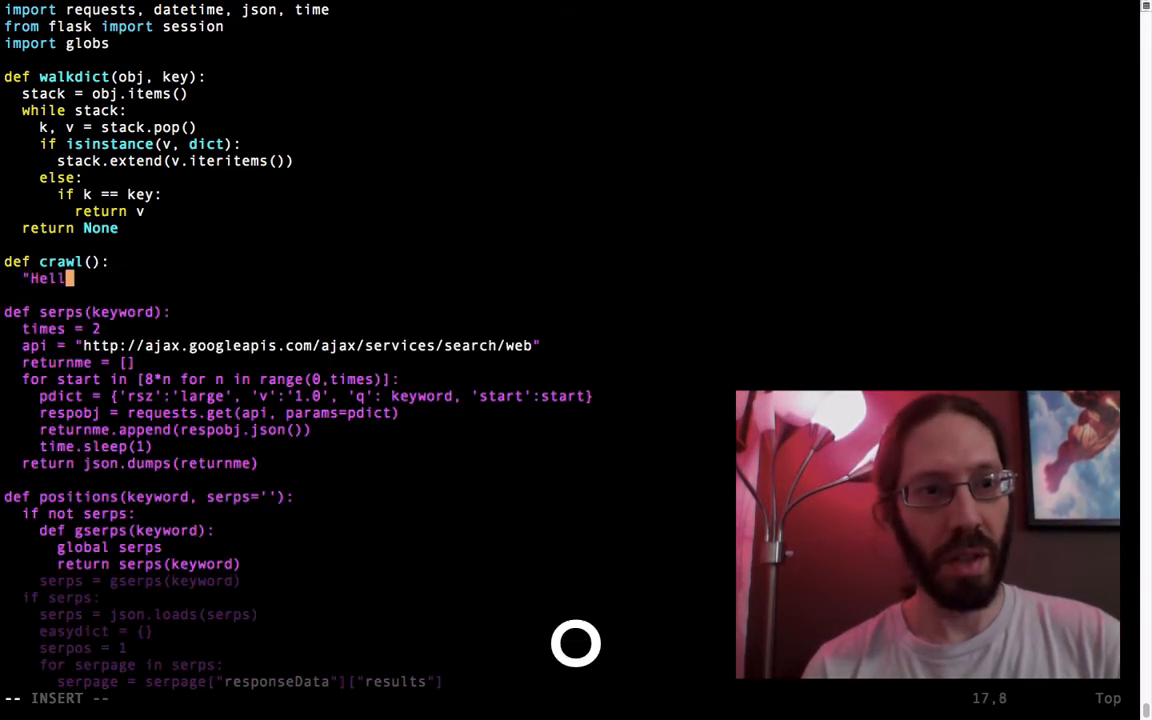
text(o")
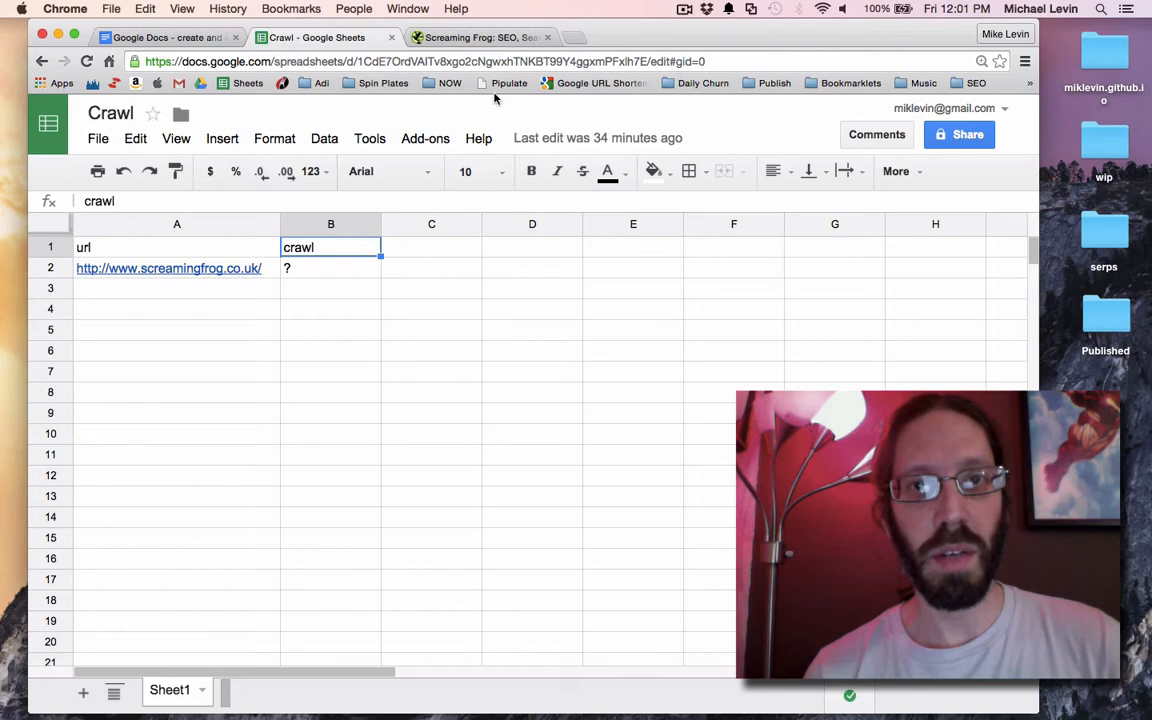
Launch the Pipulate bookmarklet on the Crawl sheet and sign in via LOGIN
click(508, 84)
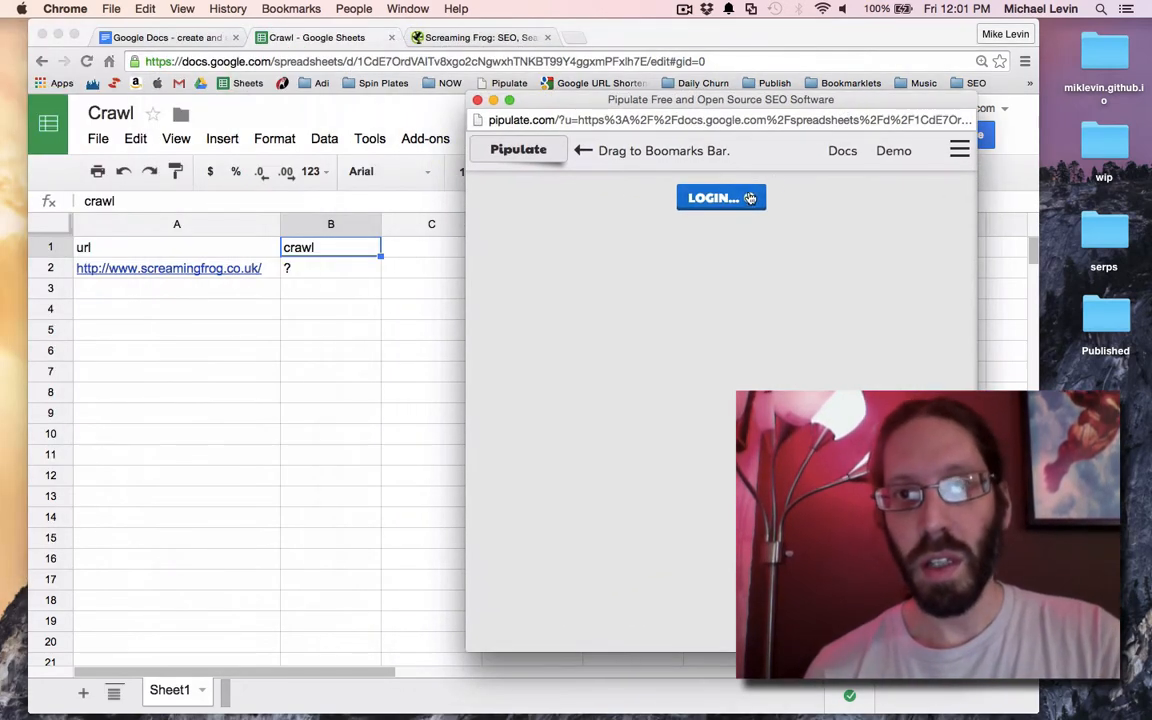
click(720, 198)
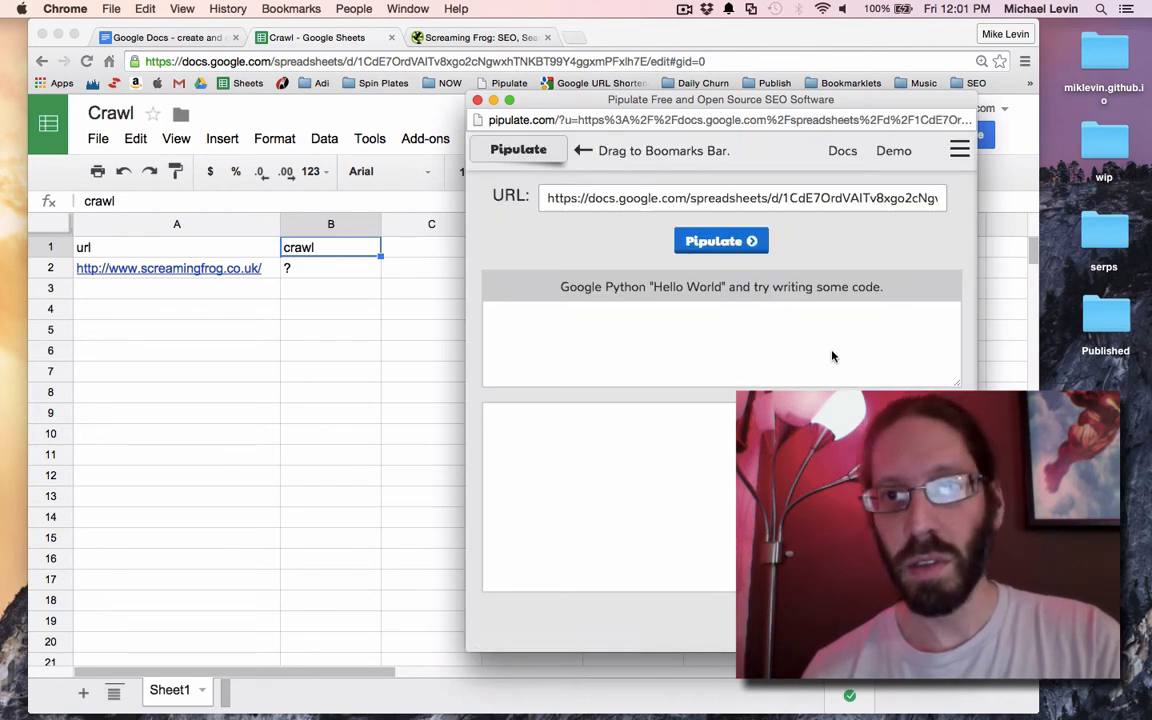
click(720, 240)
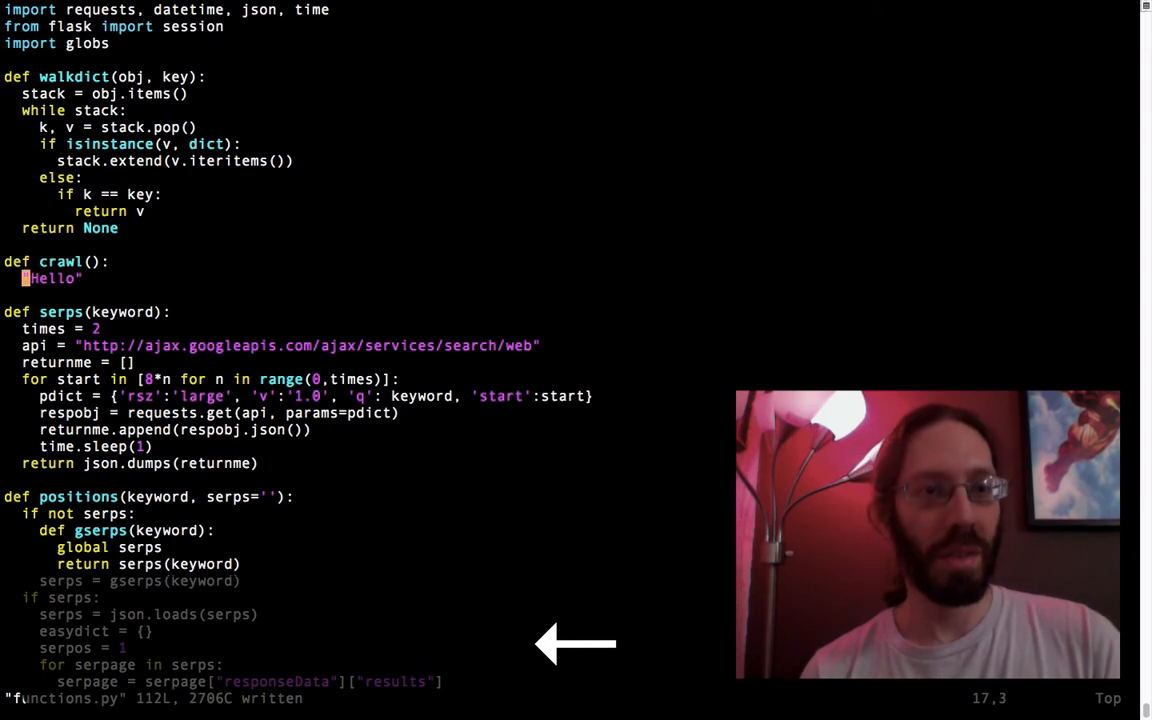
Change crawl() to return "Hello" and write functions.py
text(ret)
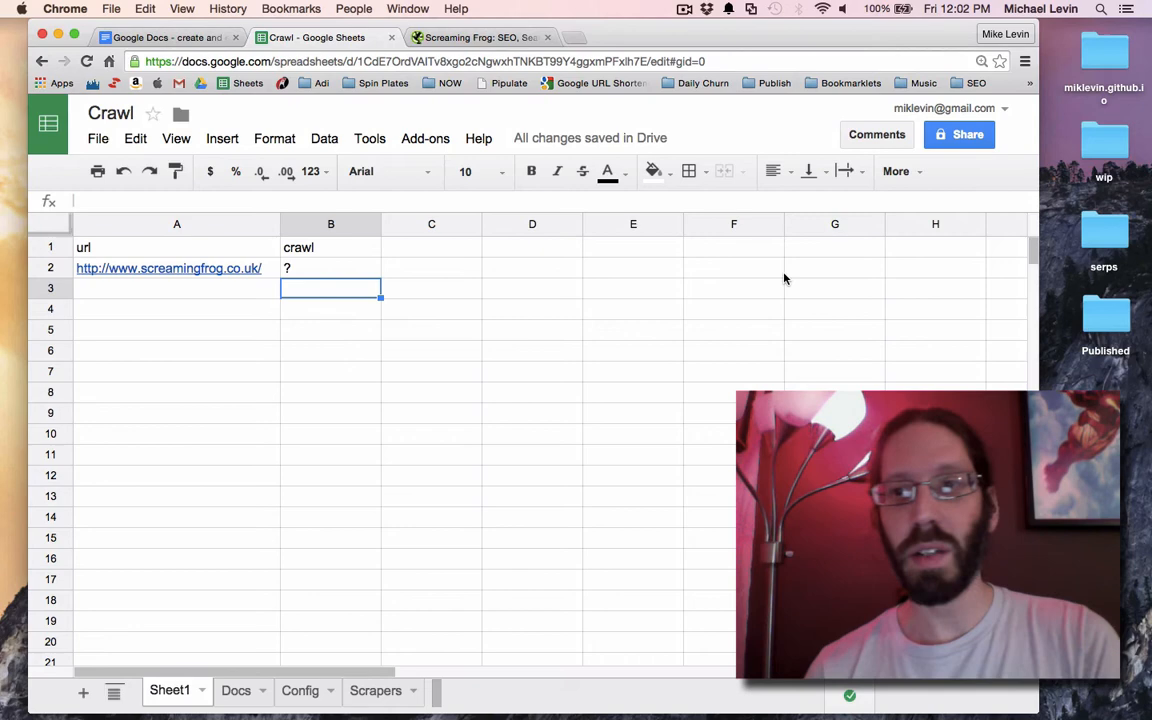
Run Pipulate on the Crawl sheet and wait for the Congratulations message
click(506, 84)
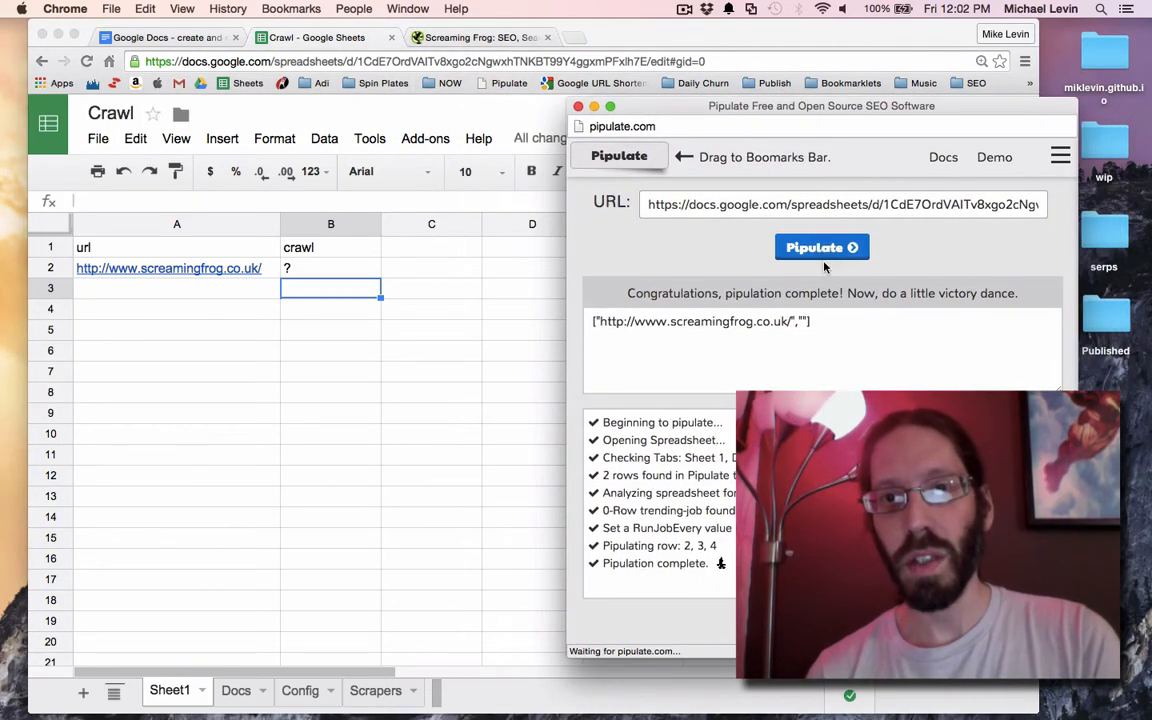
click(822, 248)
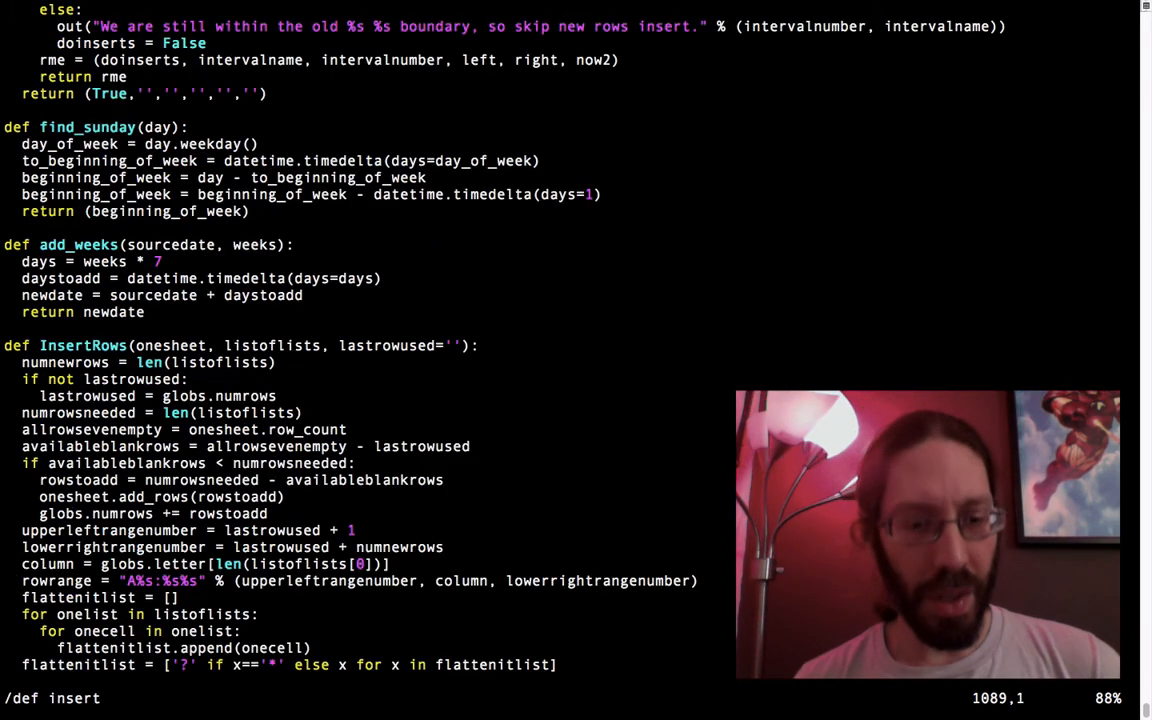
Study InsertRows and add onesheet = globs.sheet as the first line of crawl()
key(V)
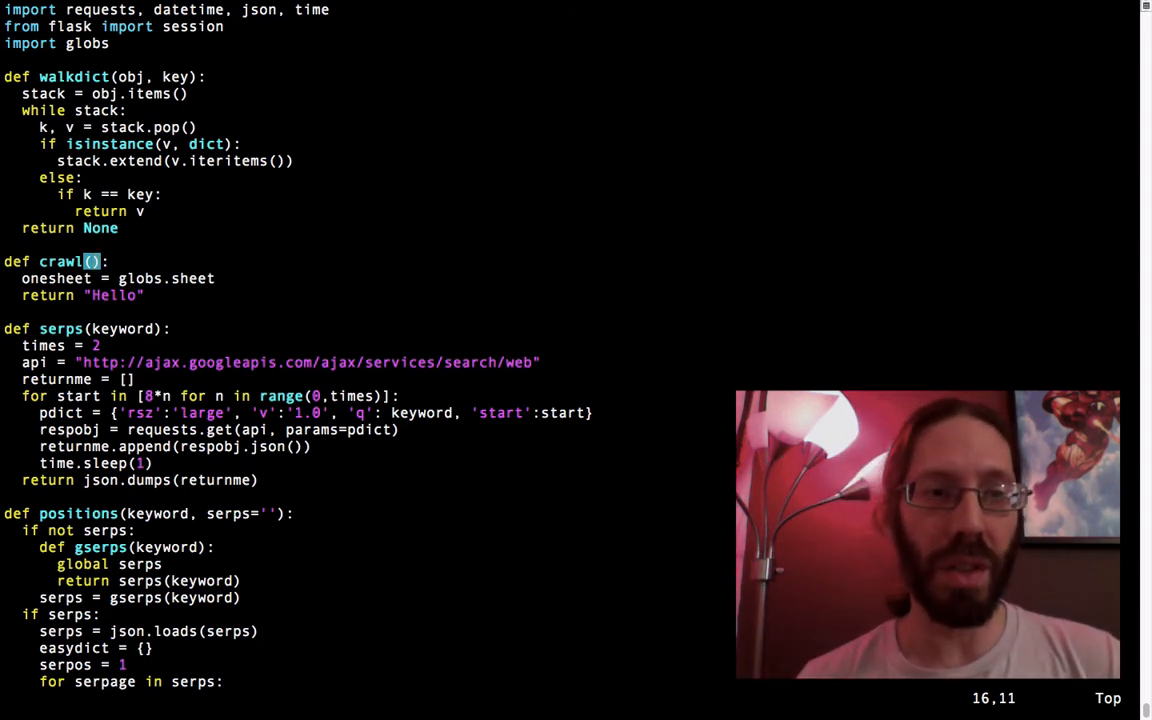
key(V)
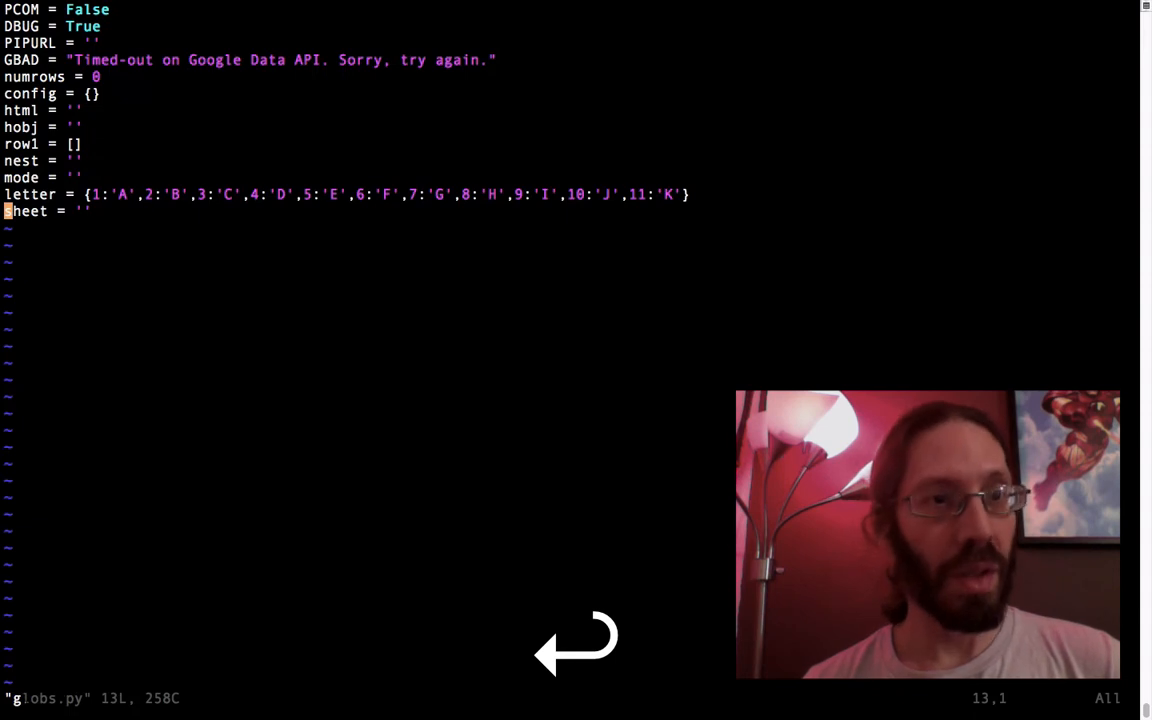
key(V)
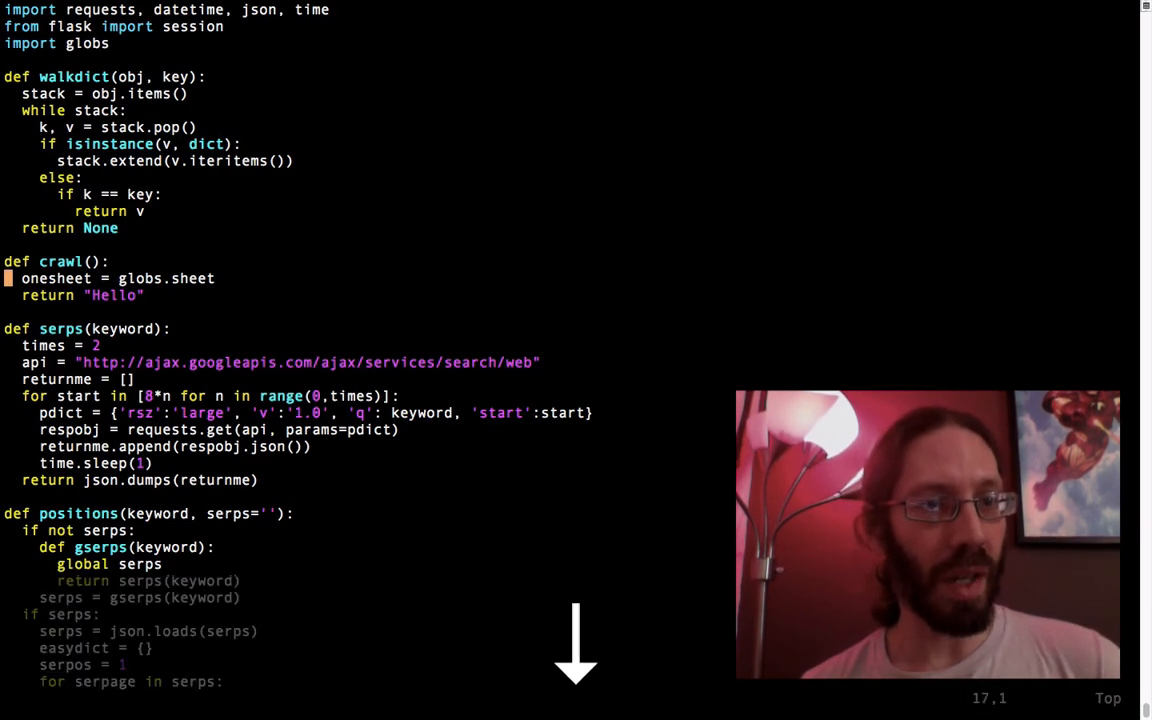
key(V)
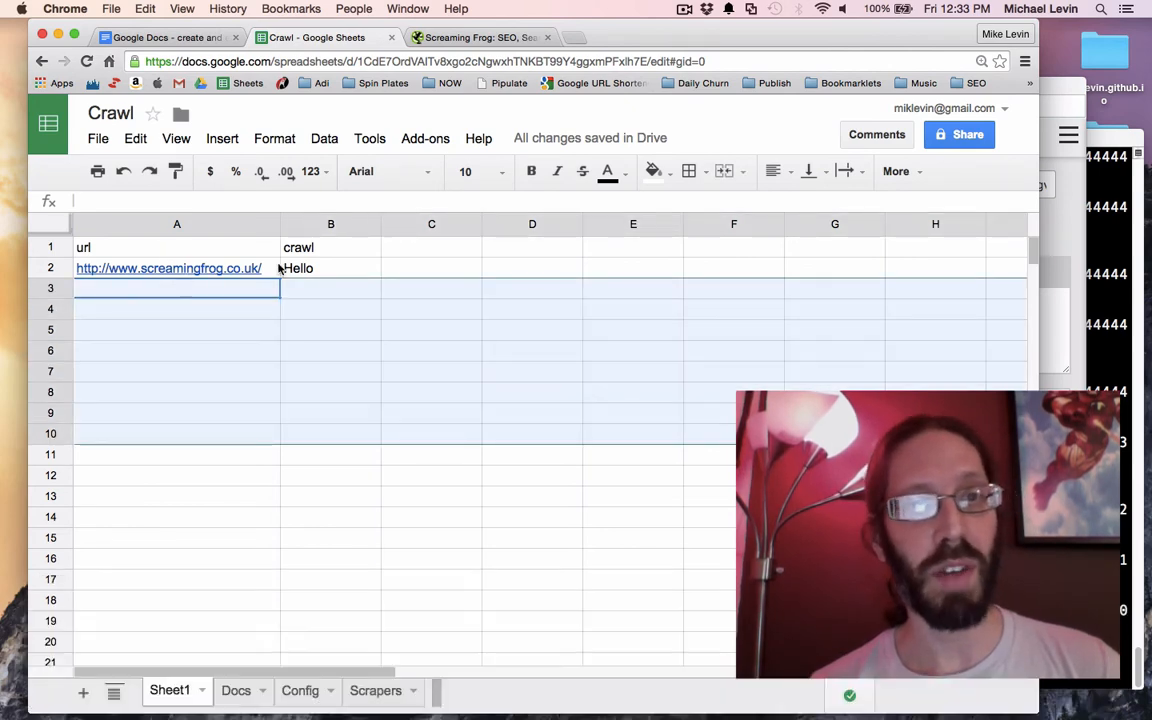
click(168, 268)
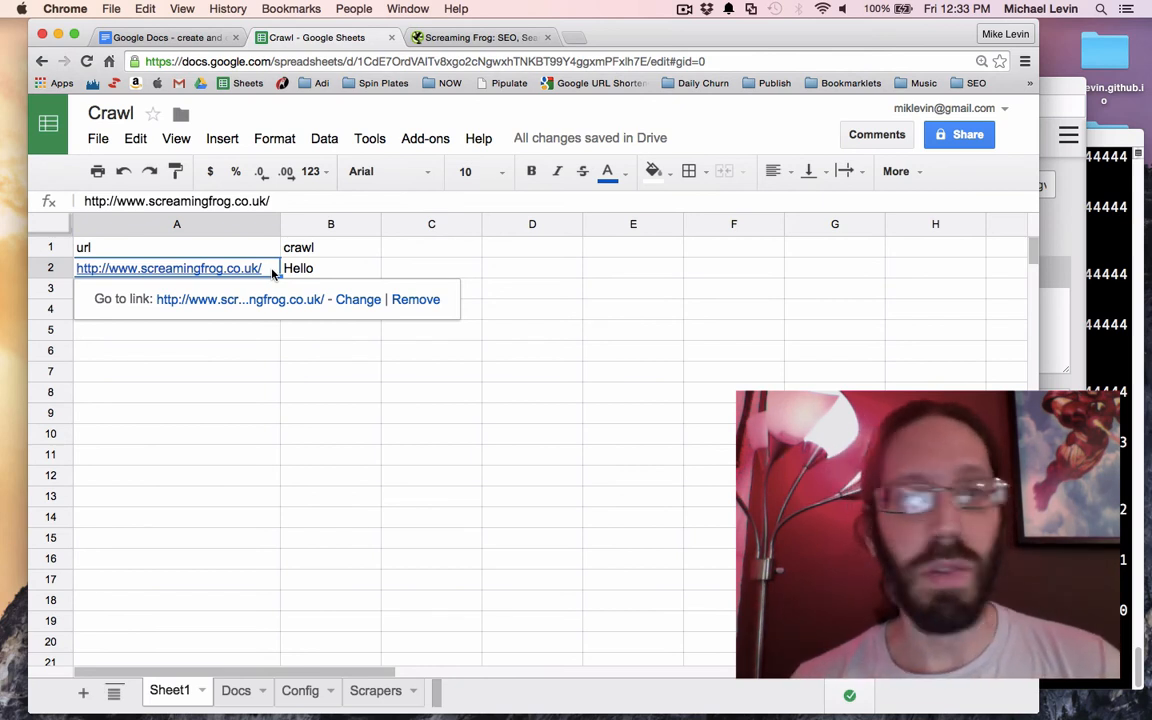
click(632, 308)
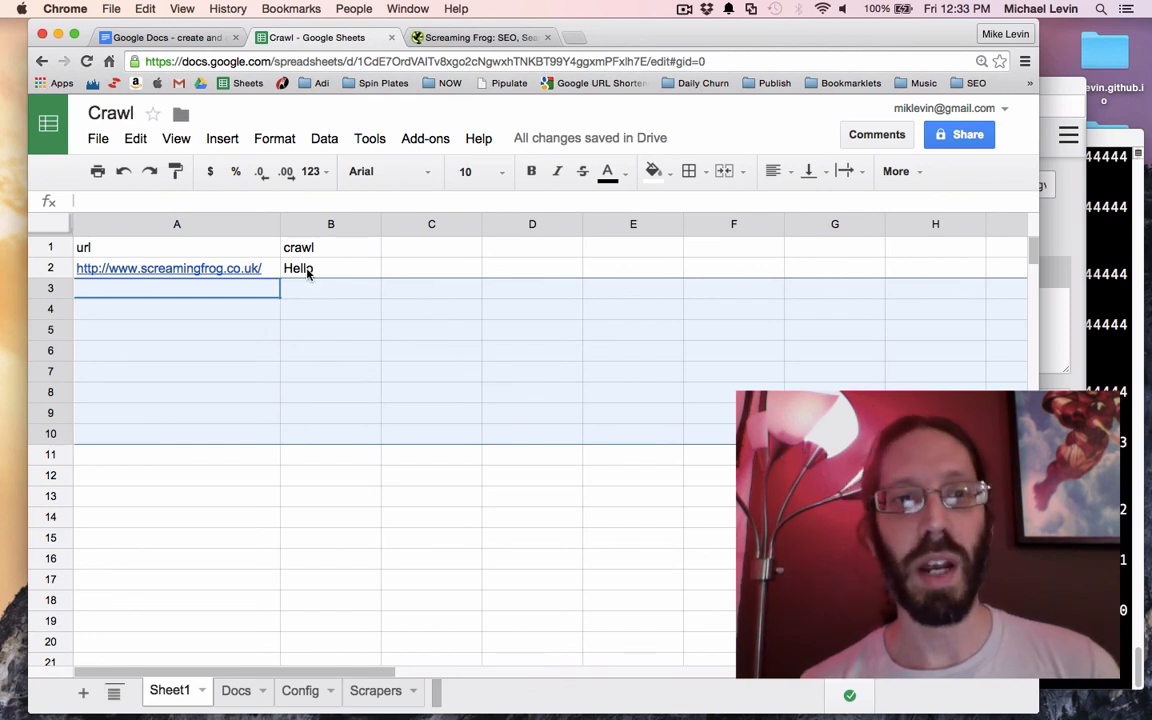
mouse_move(650, 360)
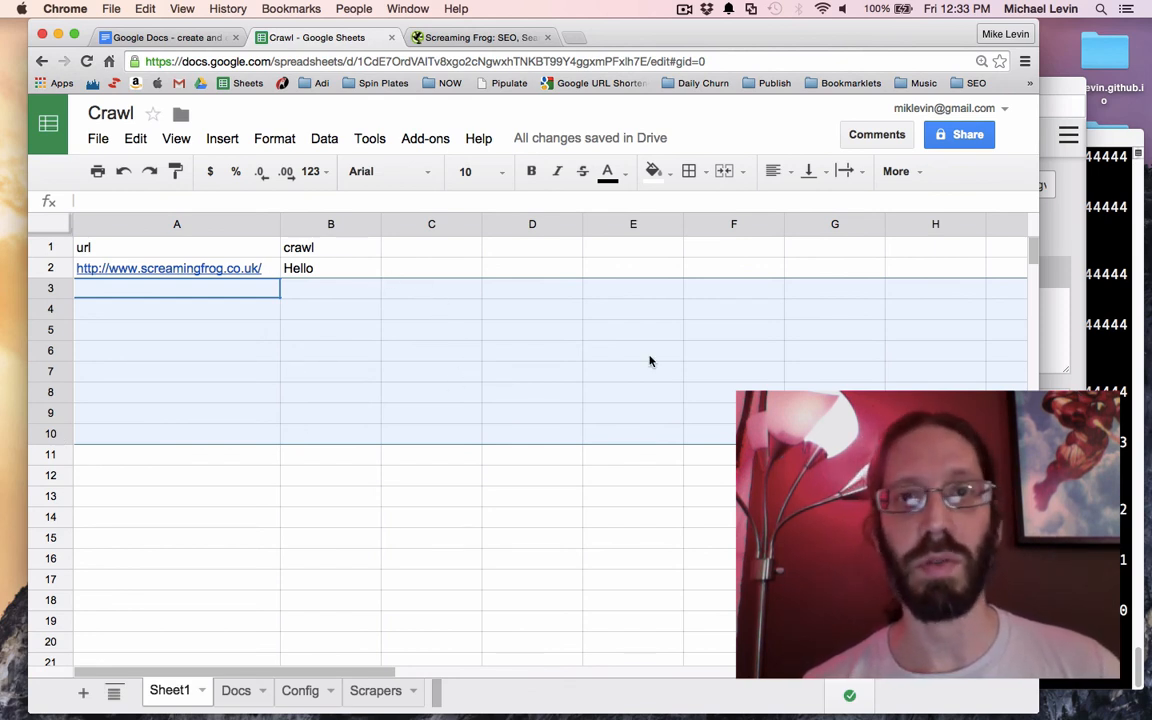